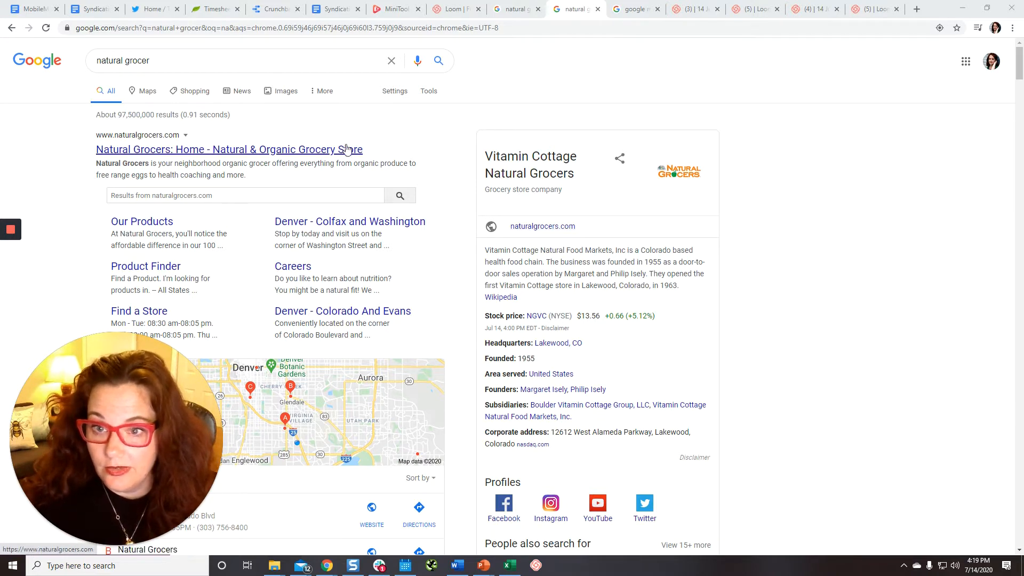
Launch Developer tools from Chrome's More tools menu to emulate the search results
{"action": "scroll", "scroll_direction": "down", "scroll_amount": 3}
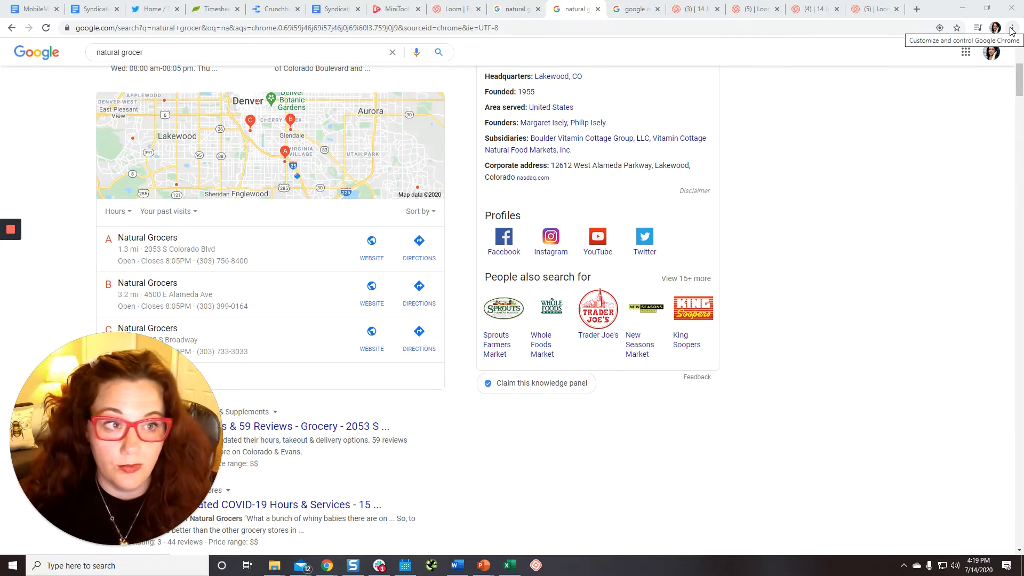
{"action": "left_click", "coordinate": [1017, 25]}
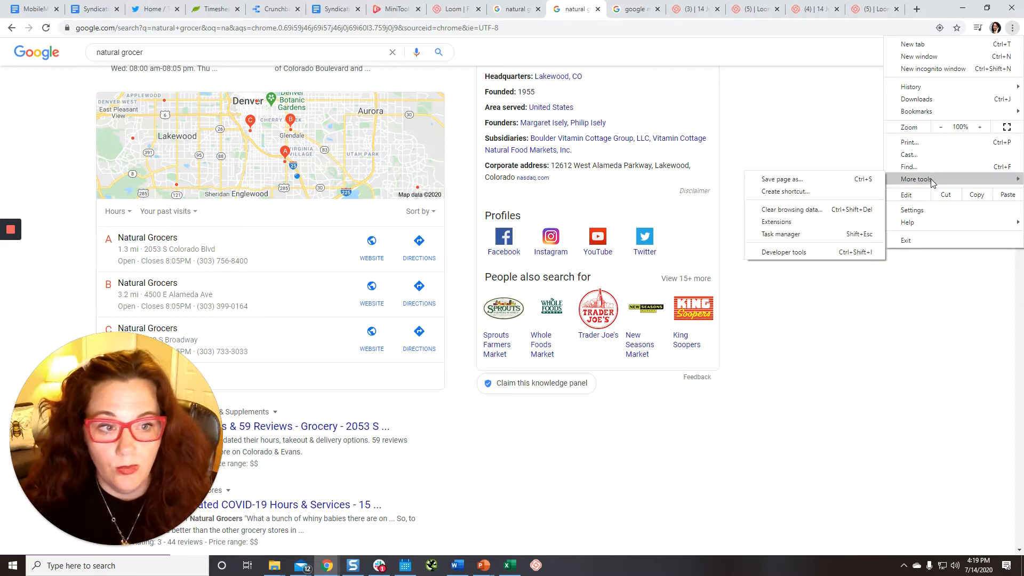
{"action": "left_click", "coordinate": [784, 252]}
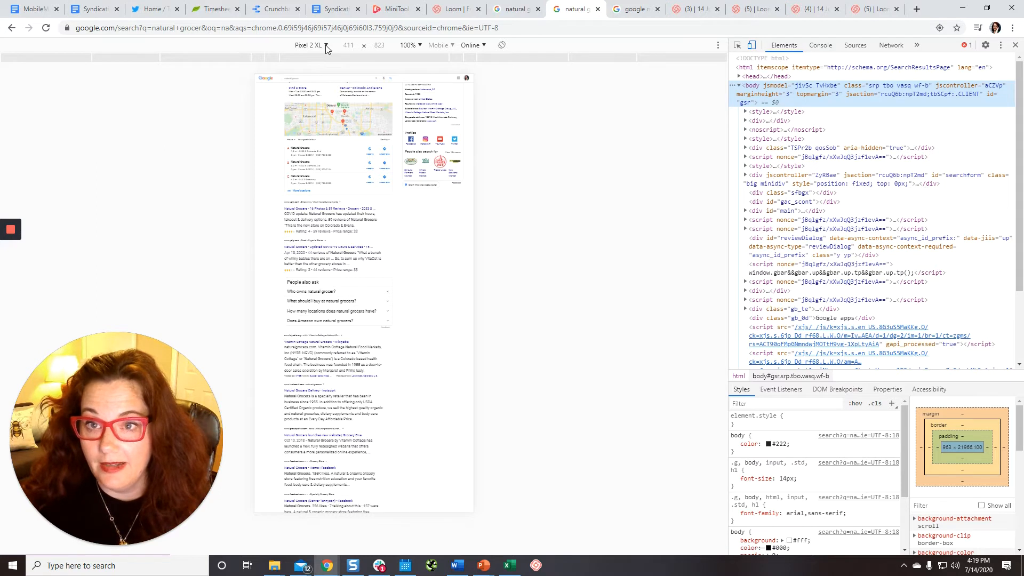
Show the emulated device list in the DevTools toolbar with Pixel 2 XL selected
{"action": "left_click", "coordinate": [324, 45]}
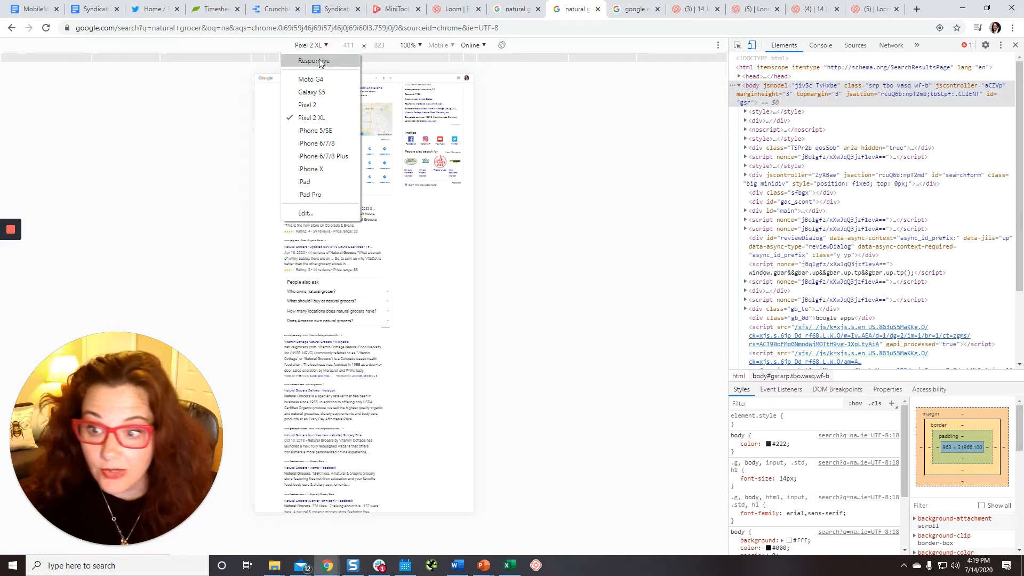
{"action": "mouse_move", "coordinate": [311, 117]}
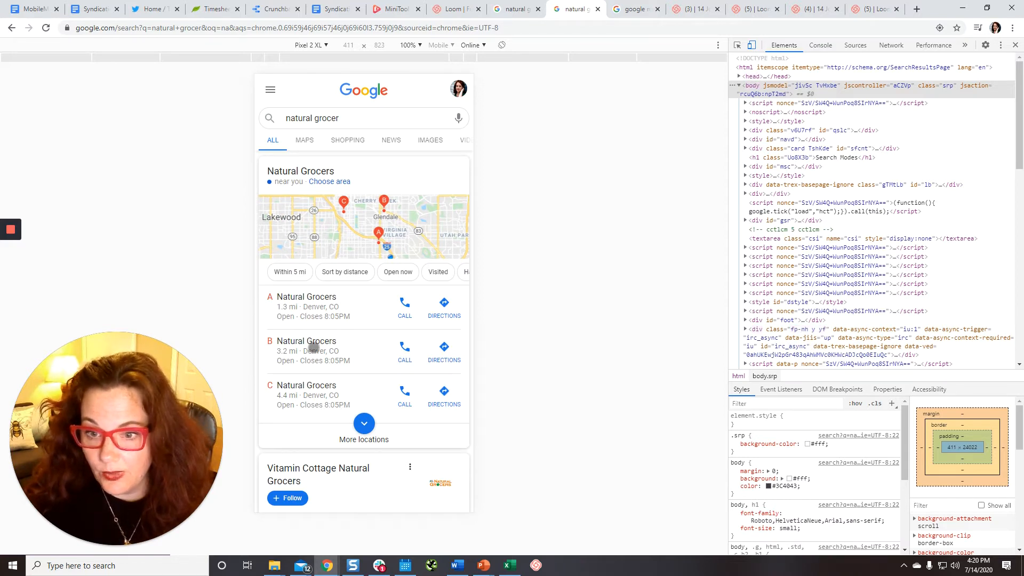
Open the Natural Grocers E Alameda Ave listing and bring up its Share options
{"action": "left_click", "coordinate": [307, 341]}
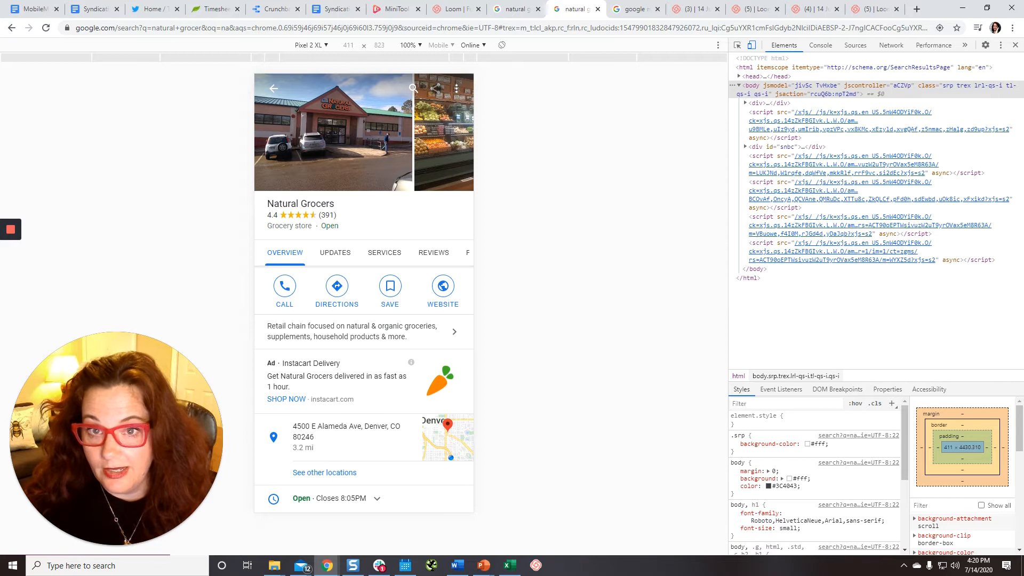
{"action": "left_click", "coordinate": [435, 88]}
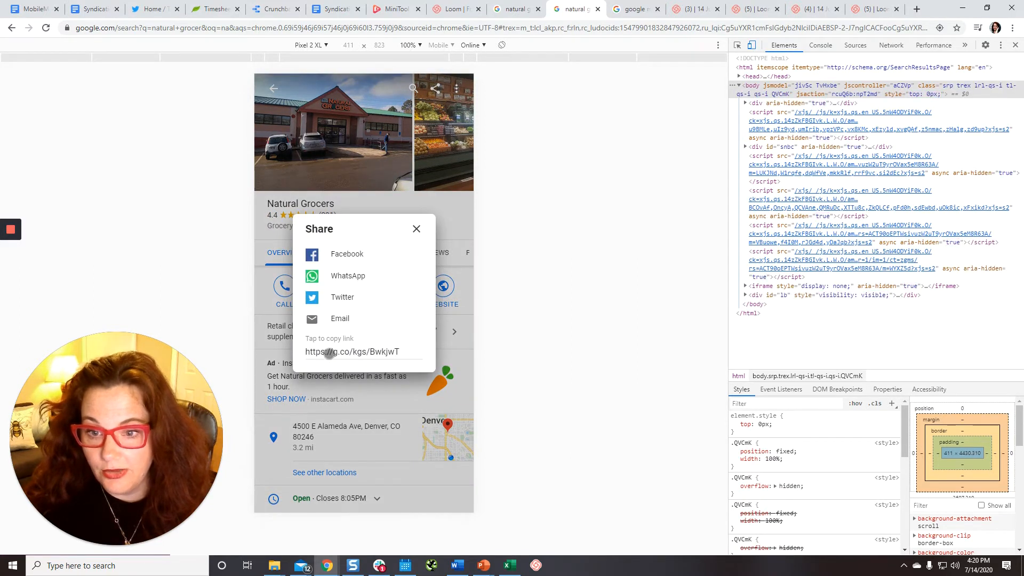
{"action": "left_click", "coordinate": [344, 352]}
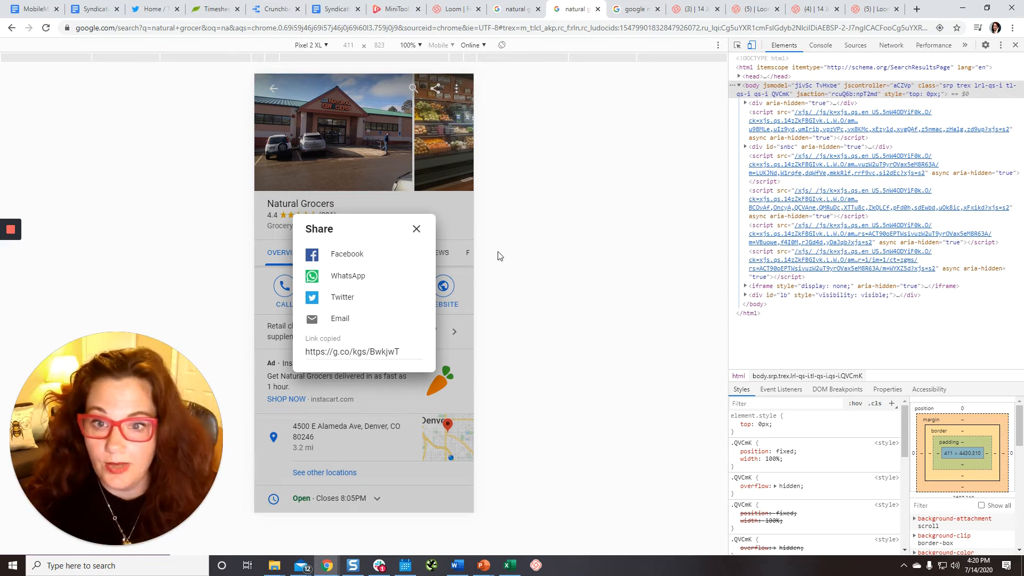
{"action": "left_click", "coordinate": [416, 228]}
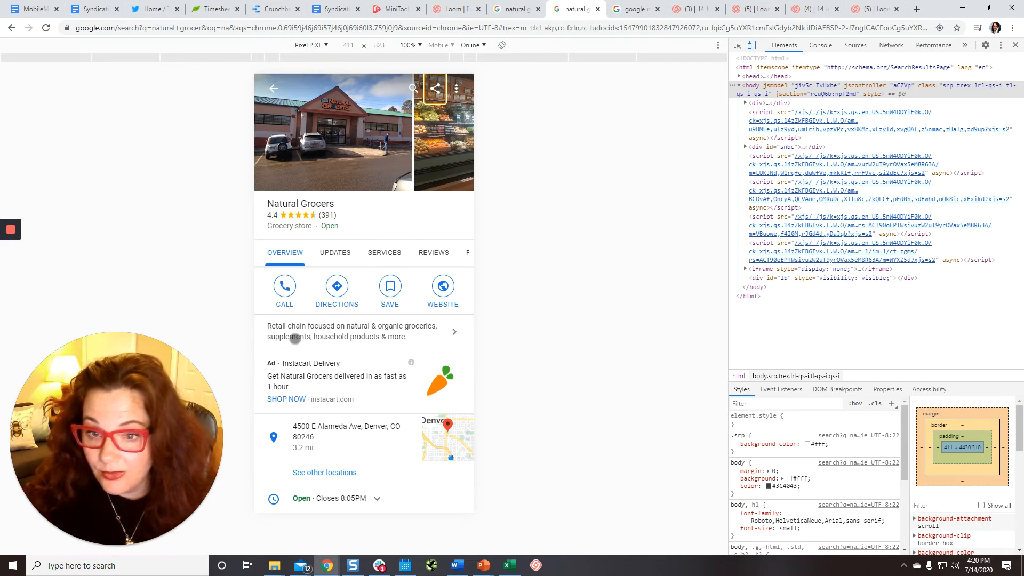
{"action": "scroll", "scroll_direction": "down", "scroll_amount": 3}
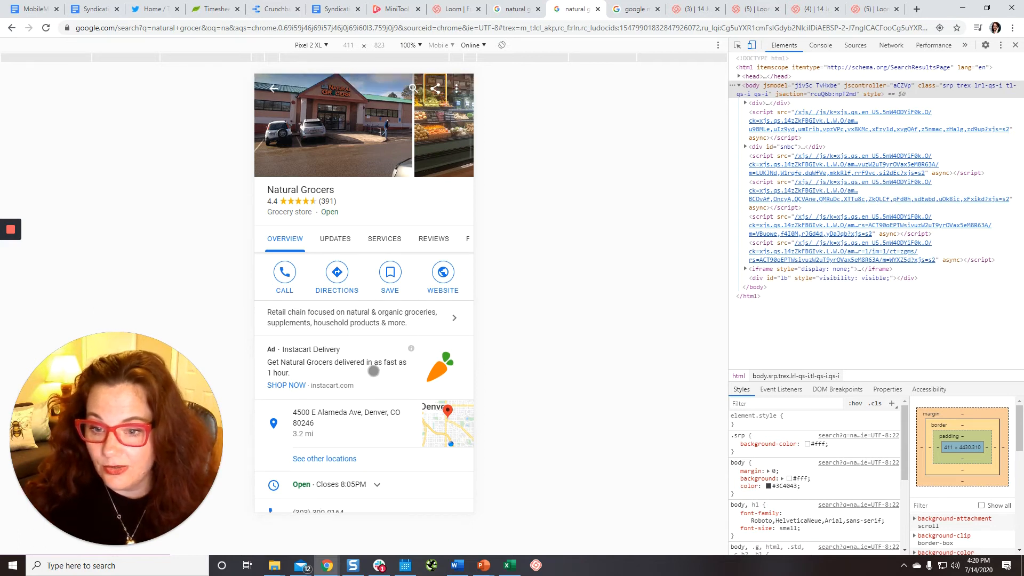
{"action": "scroll", "scroll_direction": "down", "scroll_amount": 3}
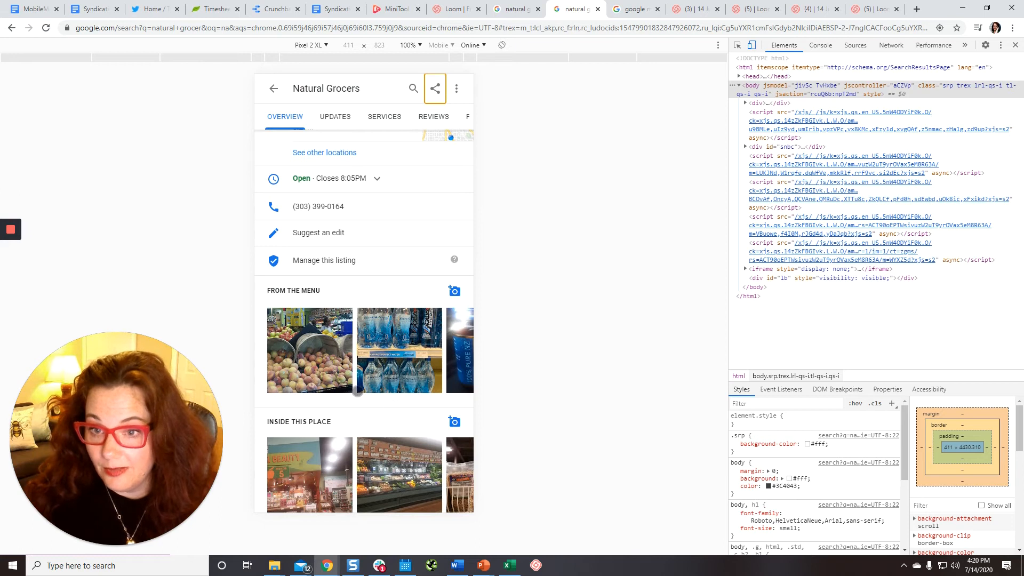
{"action": "scroll", "scroll_direction": "down", "scroll_amount": 3}
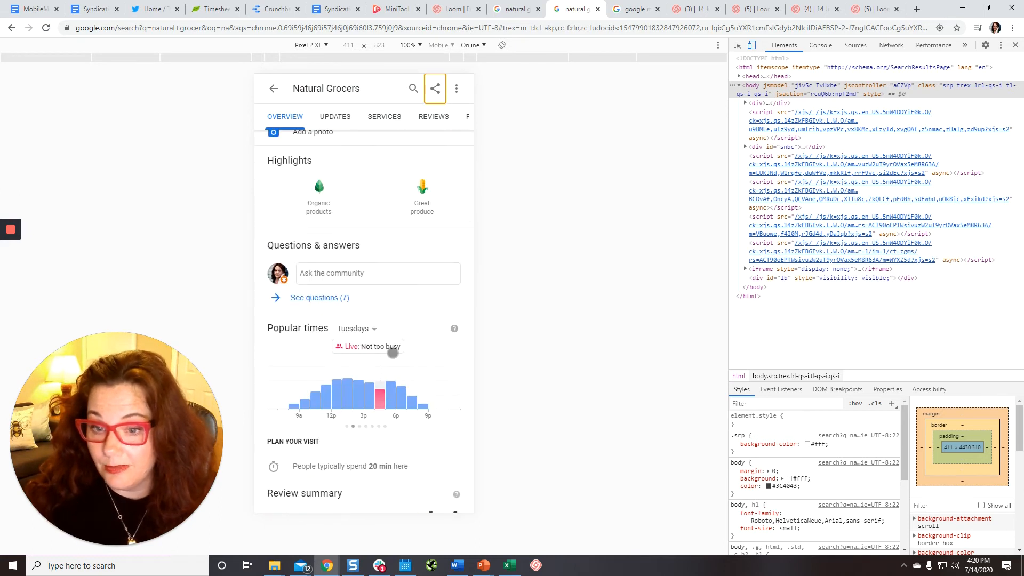